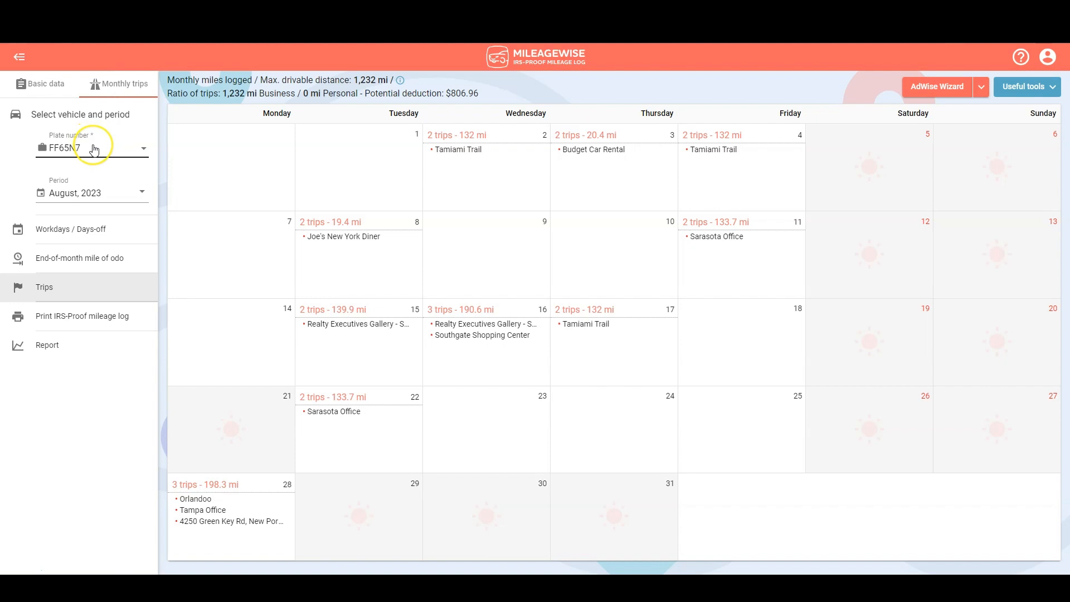
{"action": "mouse_move", "coordinate": [107, 198]}
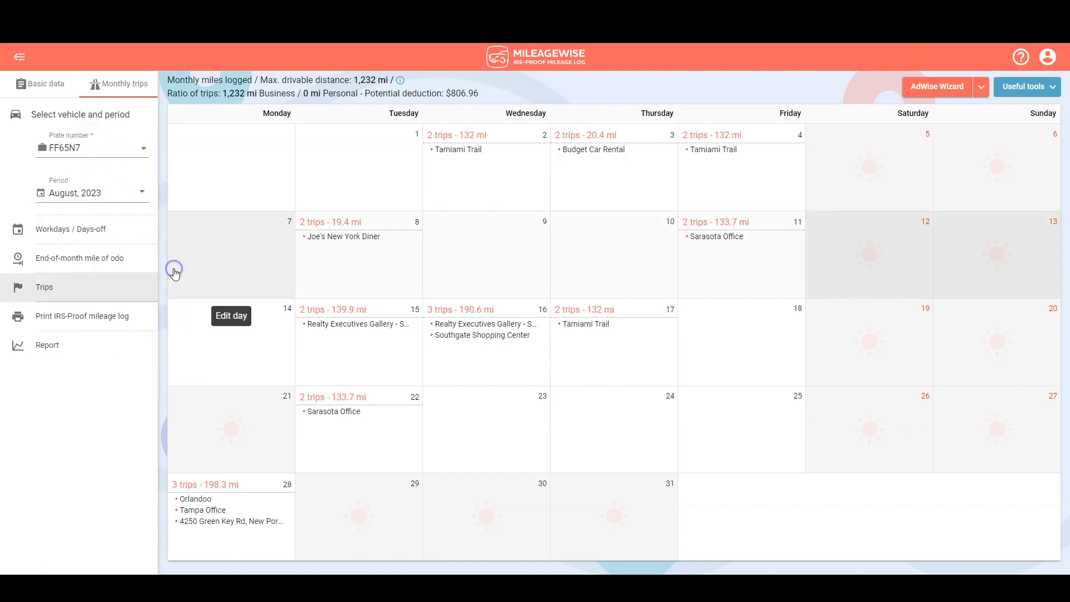
{"action": "left_click", "coordinate": [70, 229]}
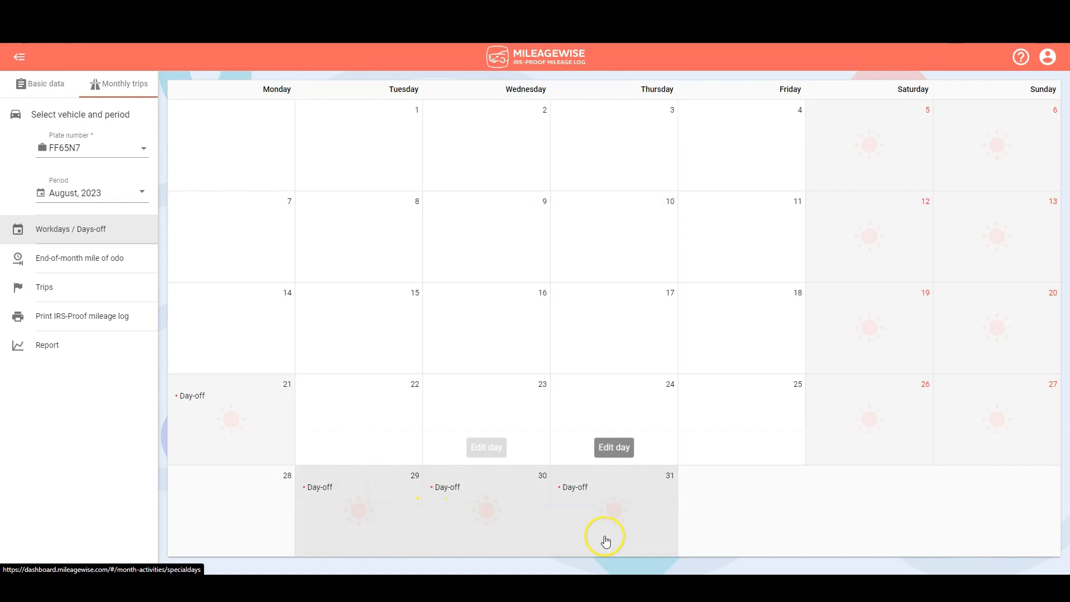
- Show the August 31 end-of-month odometer card with trip-based estimate 28149
{"action": "left_click", "coordinate": [79, 257]}
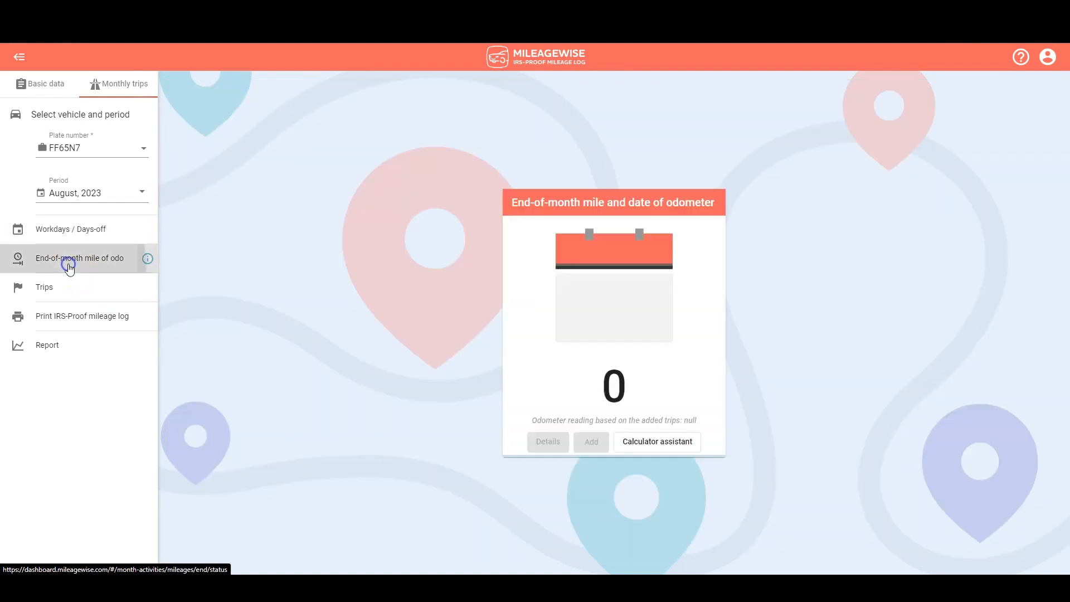
{"action": "left_click", "coordinate": [78, 258]}
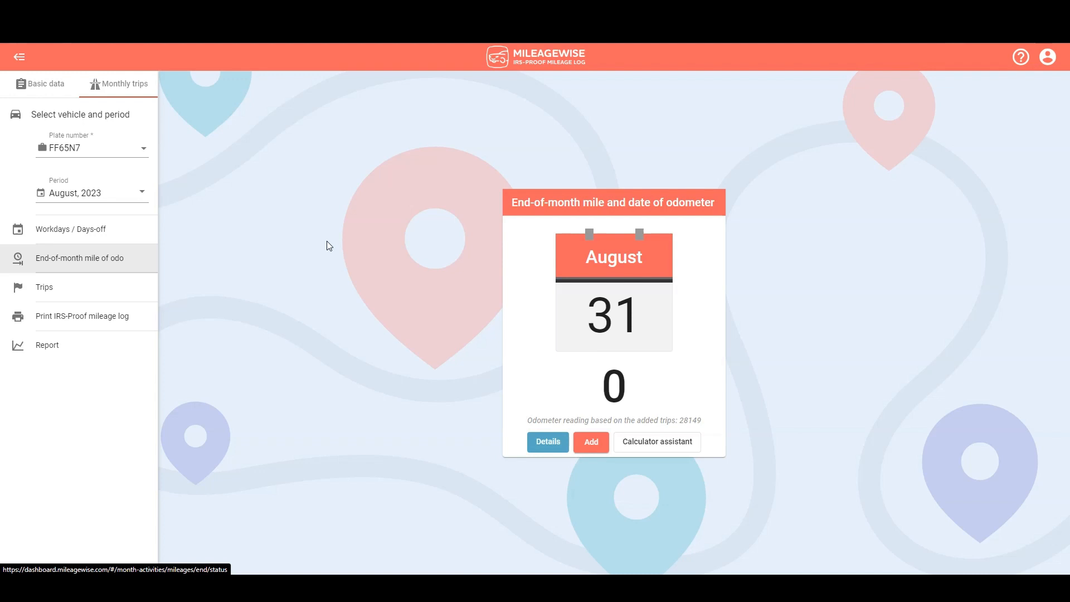
{"action": "mouse_move", "coordinate": [591, 442]}
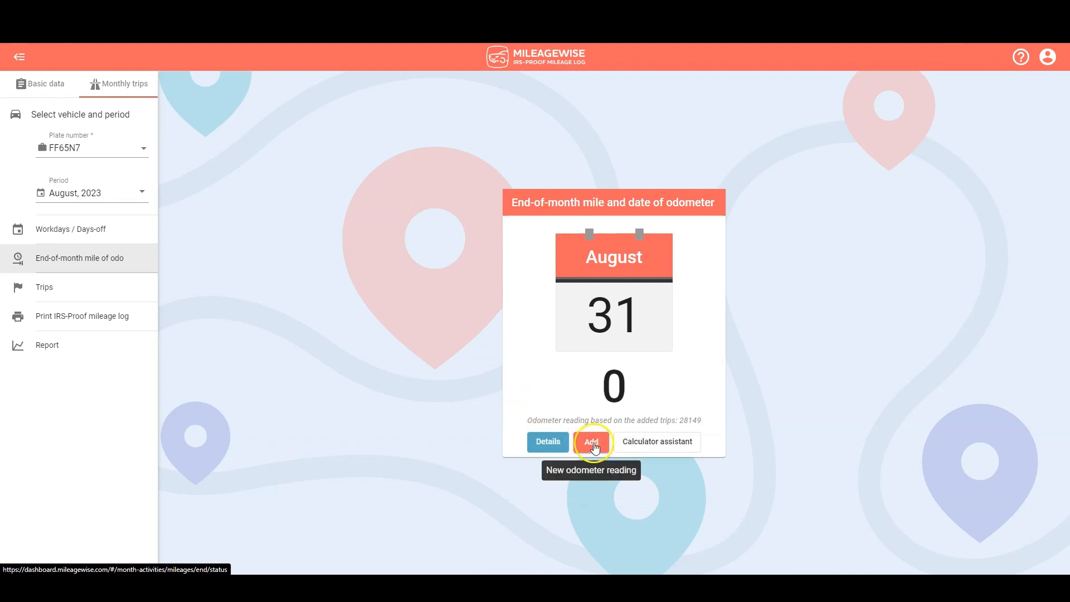
- Save an odometer reading of 28,149 mi dated 08/31/2023
{"action": "left_click", "coordinate": [591, 442]}
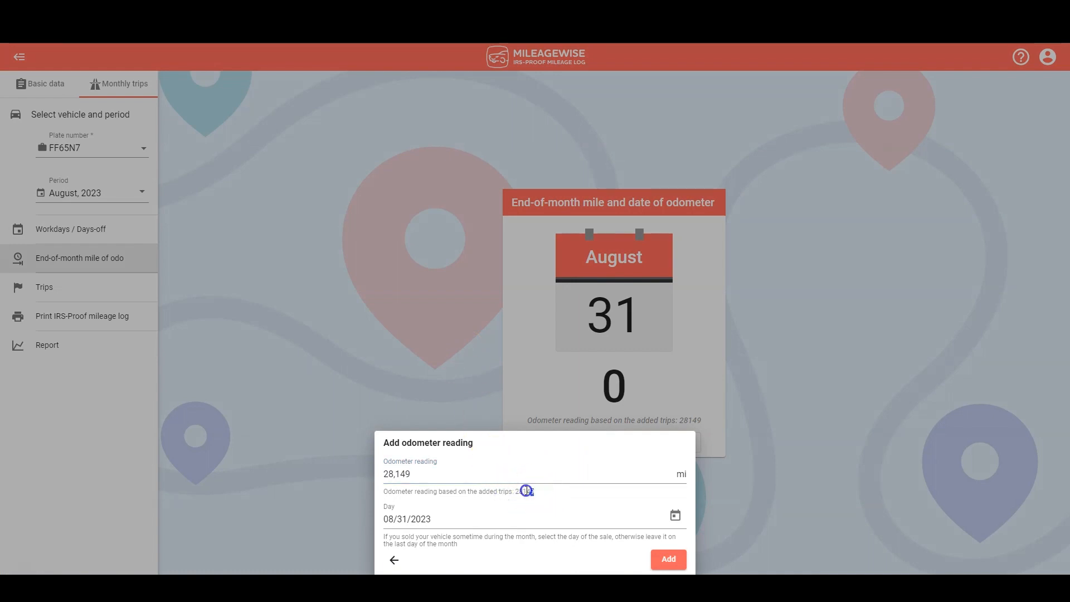
{"action": "double_click", "coordinate": [521, 491]}
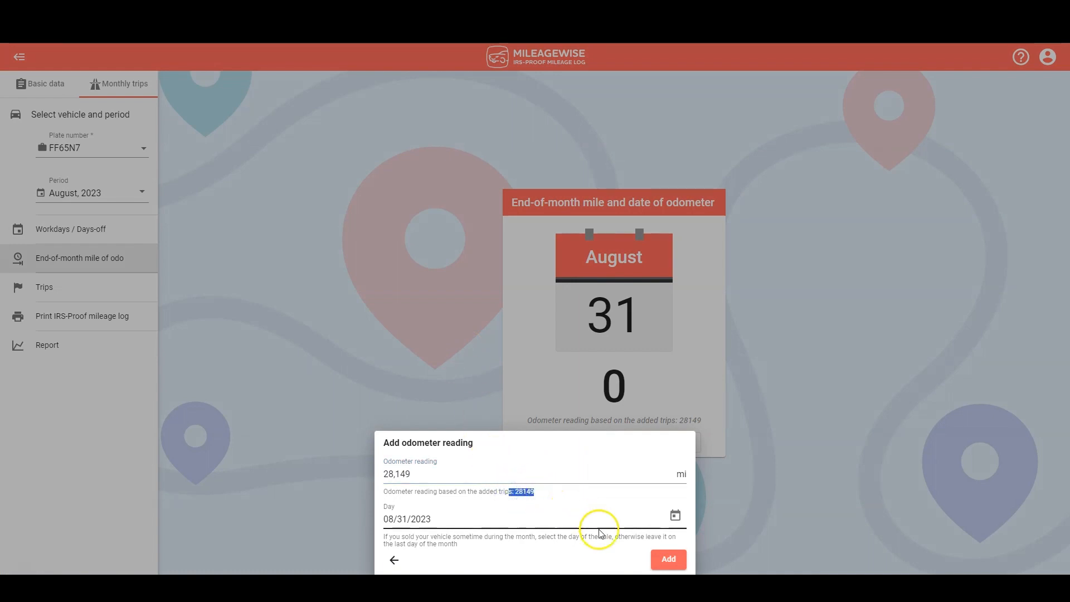
{"action": "left_click", "coordinate": [666, 559]}
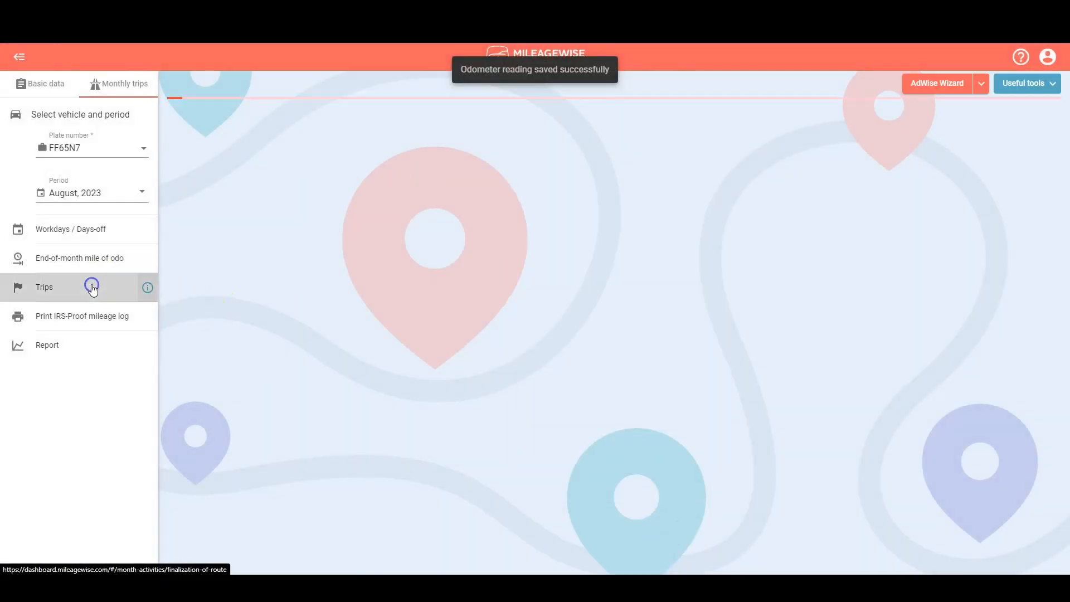
- View the trips logged on Monday, August 28, 2023 from the trips calendar
{"action": "left_click", "coordinate": [44, 286]}
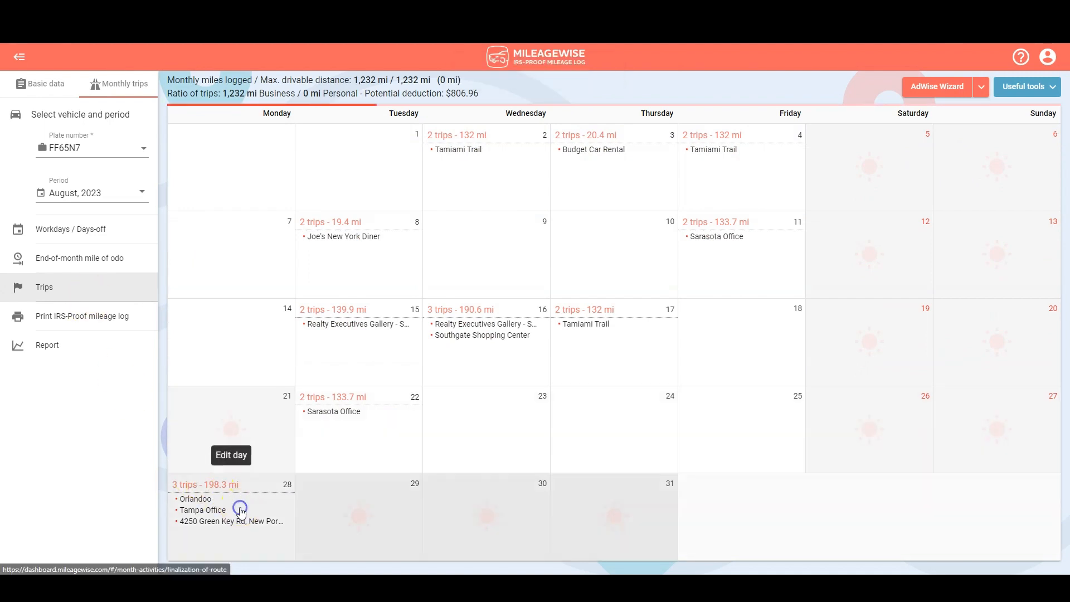
{"action": "left_click", "coordinate": [230, 455]}
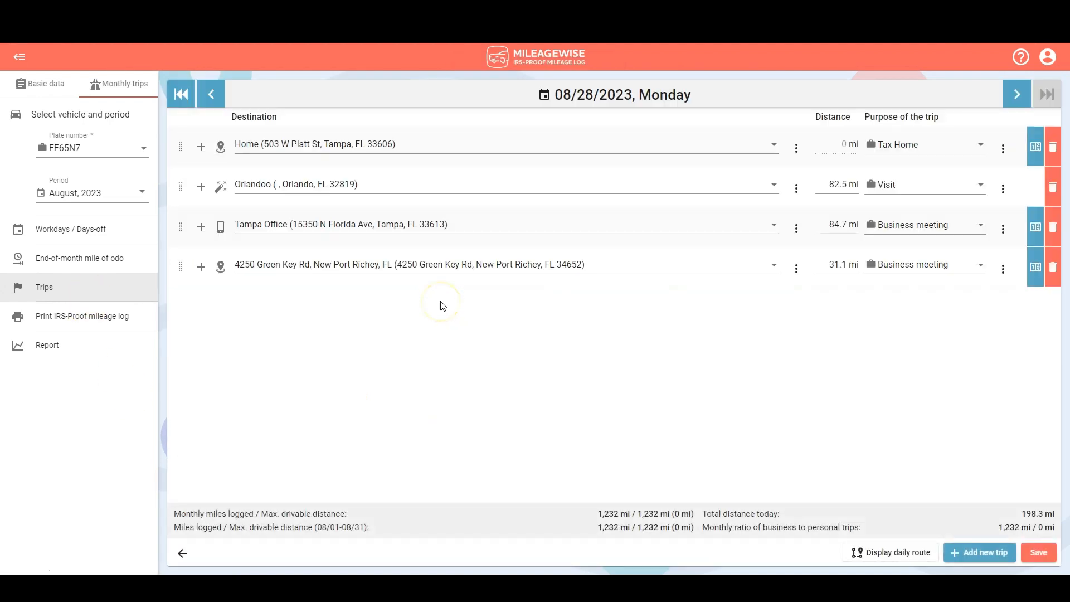
{"action": "mouse_move", "coordinate": [441, 306]}
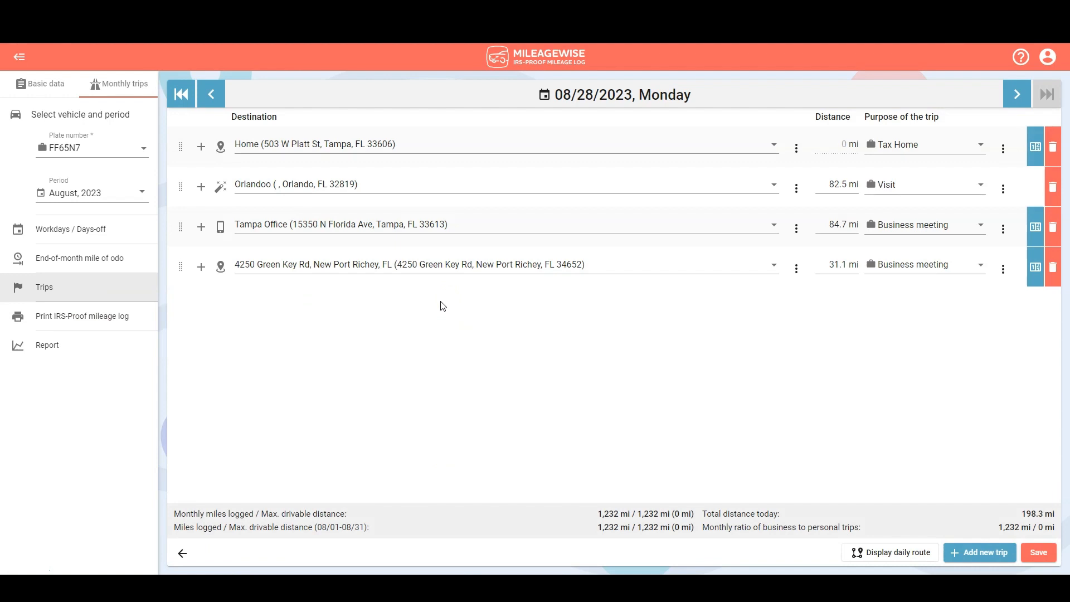
{"action": "mouse_move", "coordinate": [1051, 227]}
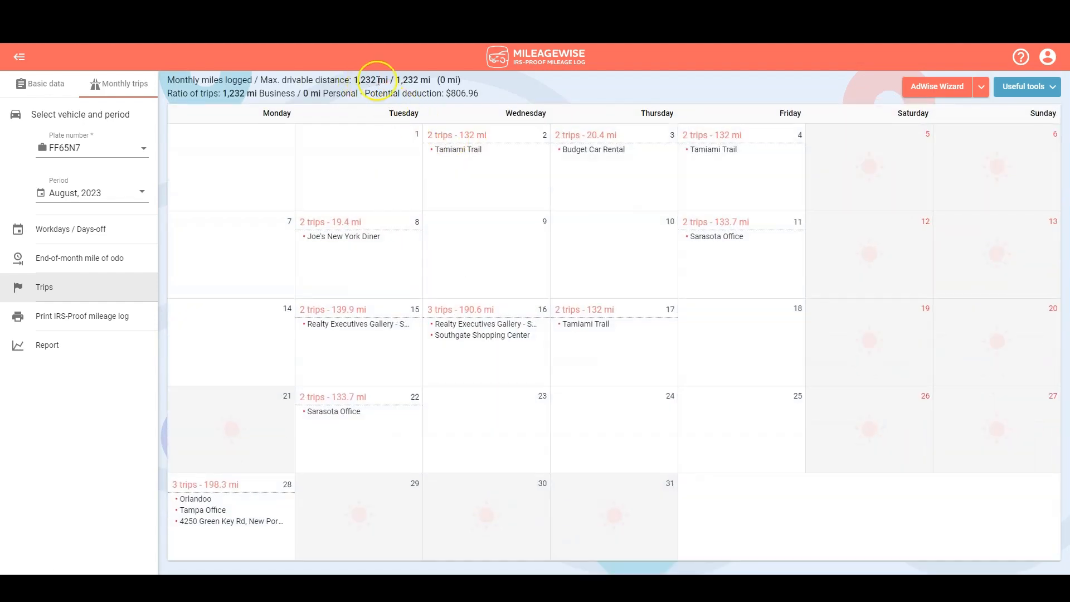
{"action": "mouse_move", "coordinate": [470, 87]}
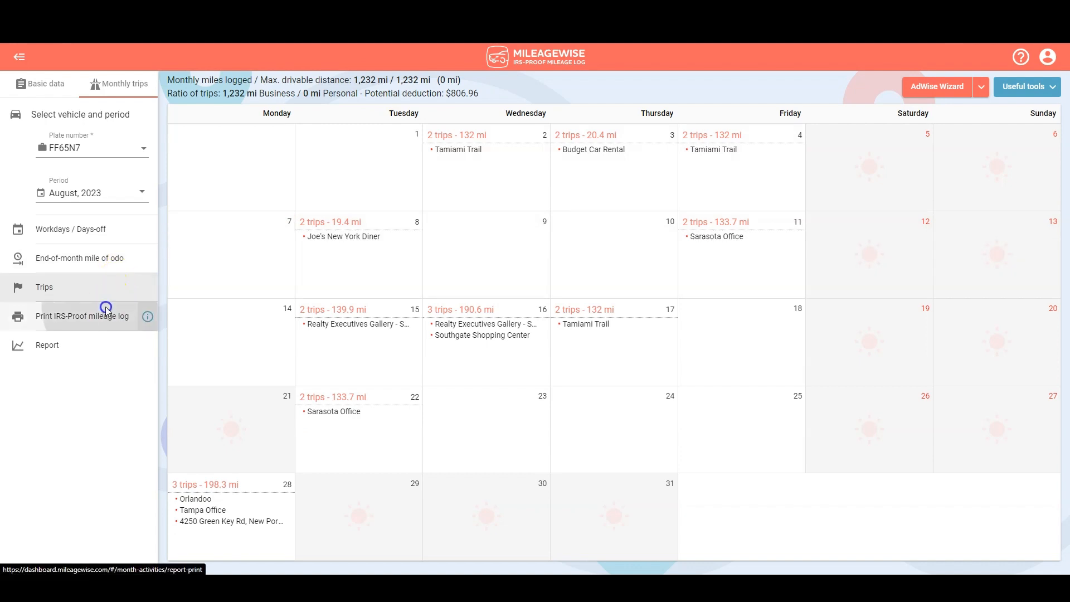
- Generate the August IRS-proof mileage log PDF and scroll through it
{"action": "left_click", "coordinate": [81, 316]}
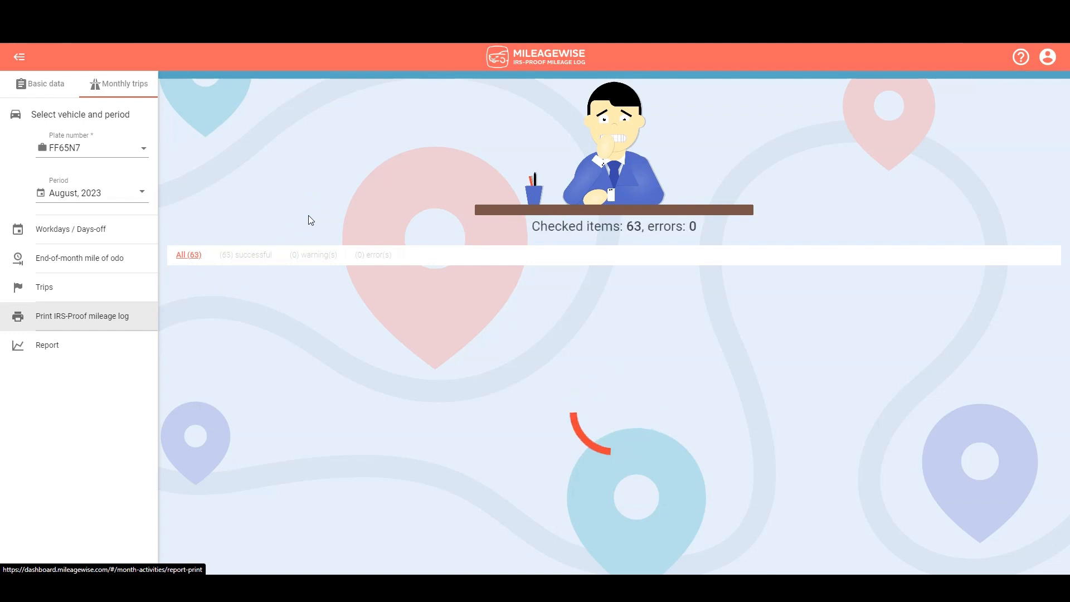
{"action": "left_click", "coordinate": [81, 315]}
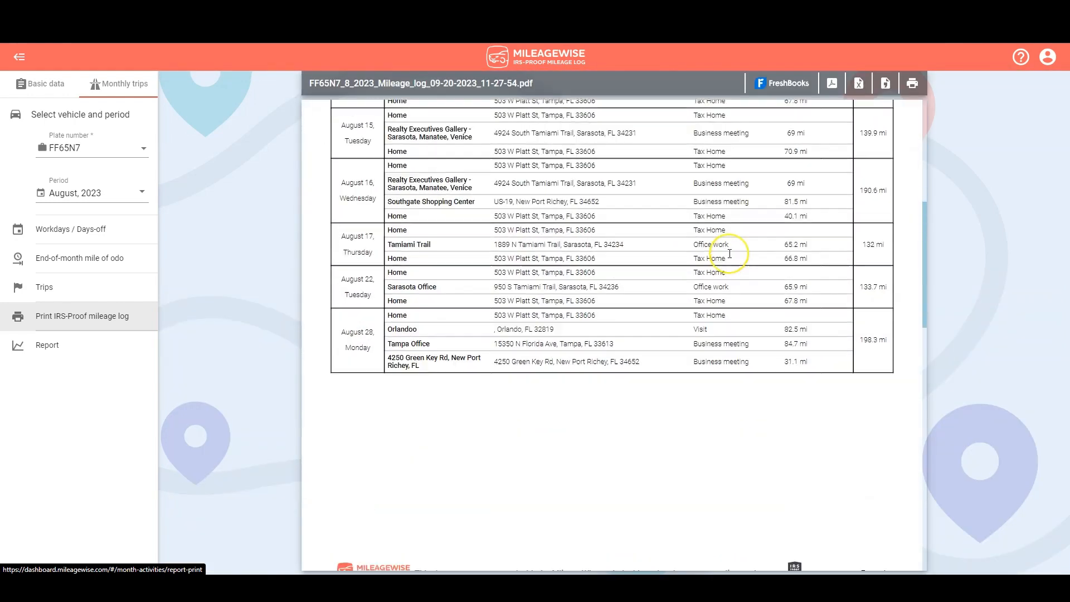
{"action": "scroll", "scroll_direction": "down", "scroll_amount": 3}
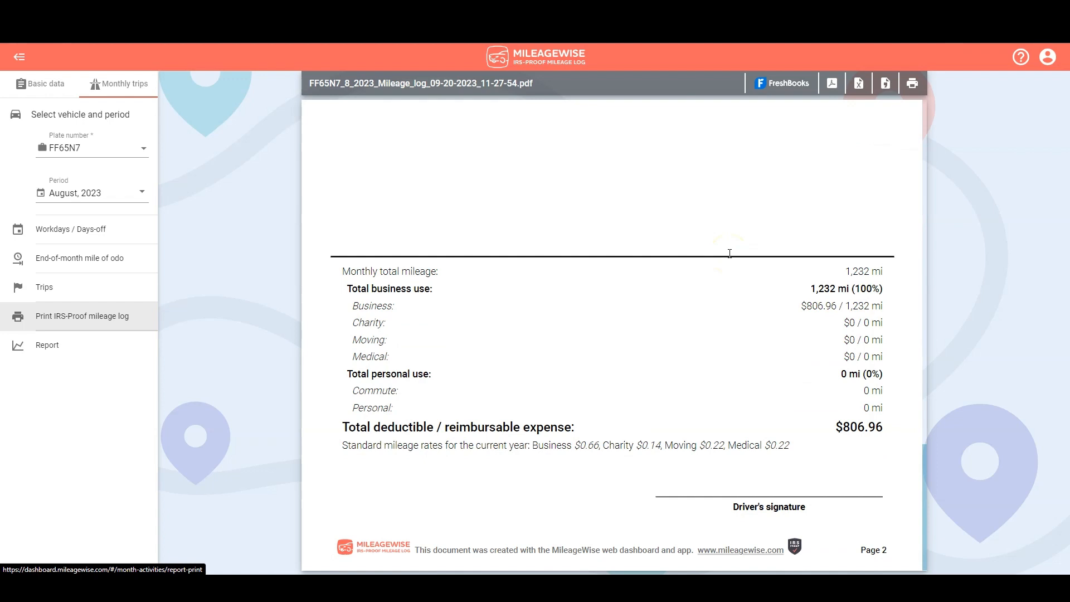
{"action": "mouse_move", "coordinate": [785, 84]}
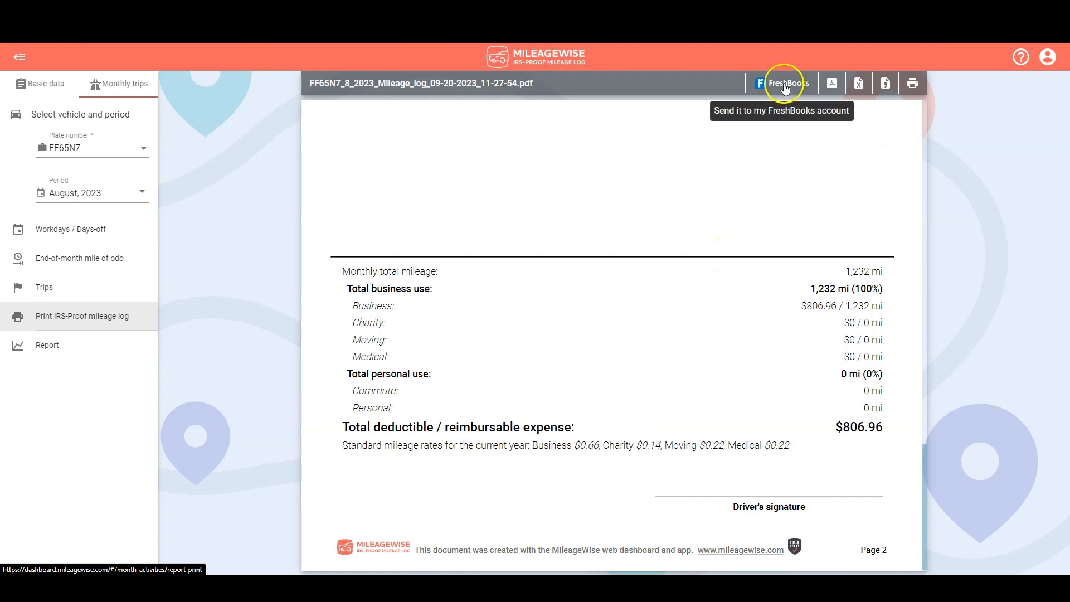
{"action": "mouse_move", "coordinate": [831, 82]}
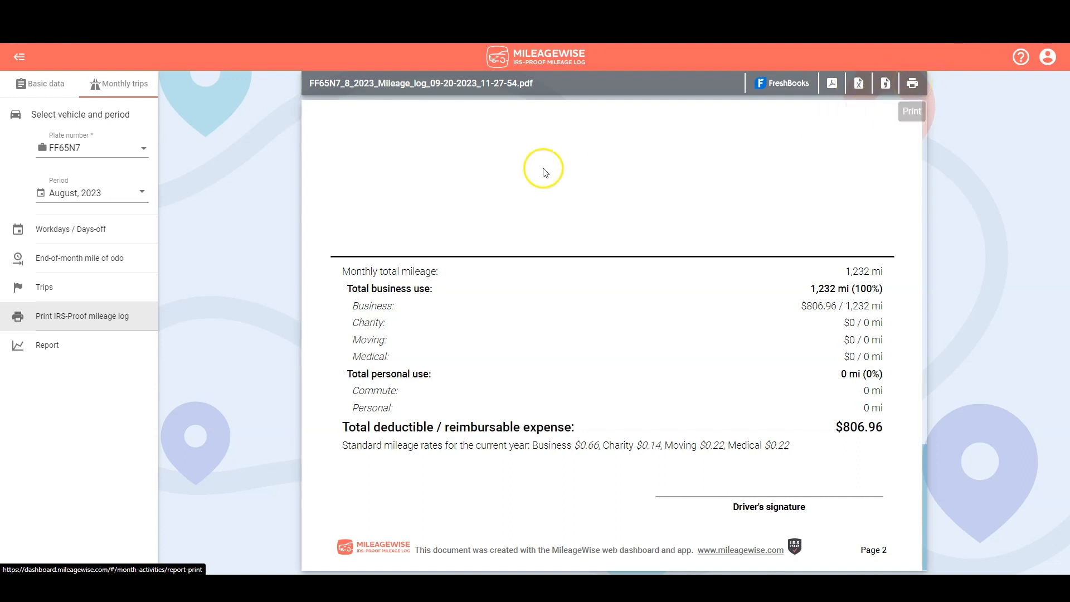
- Show the January–September 2023 report: 4,235.4 business miles, $2,774.19 deductible
{"action": "left_click", "coordinate": [47, 344]}
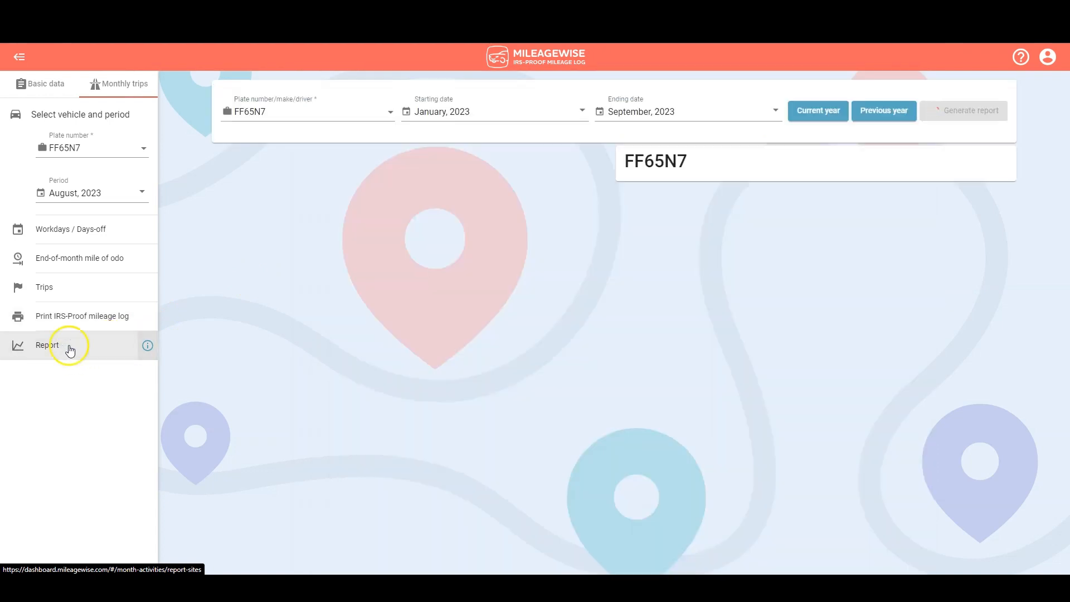
{"action": "left_click", "coordinate": [47, 344]}
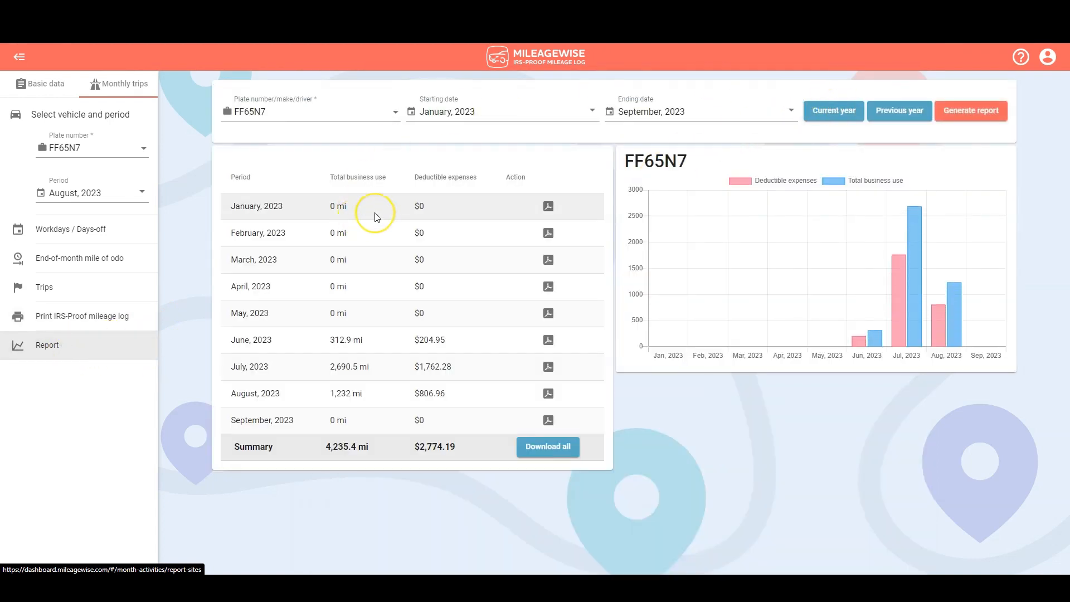